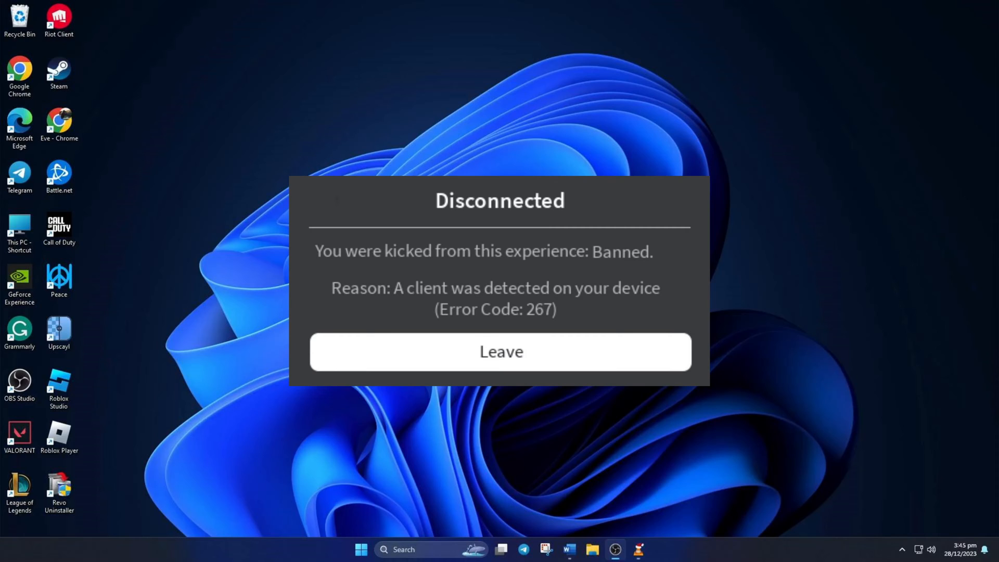
Step: Leave the experience from the Error Code 267 Disconnected dialog
left_click(501, 352)
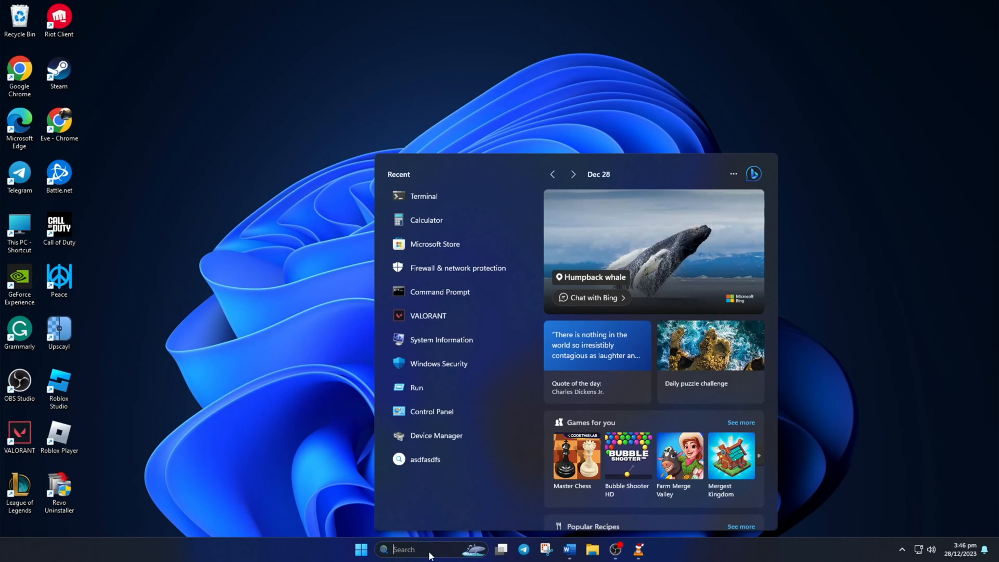
Step: Search for cmd and run Command Prompt as administrator
type("cmd")
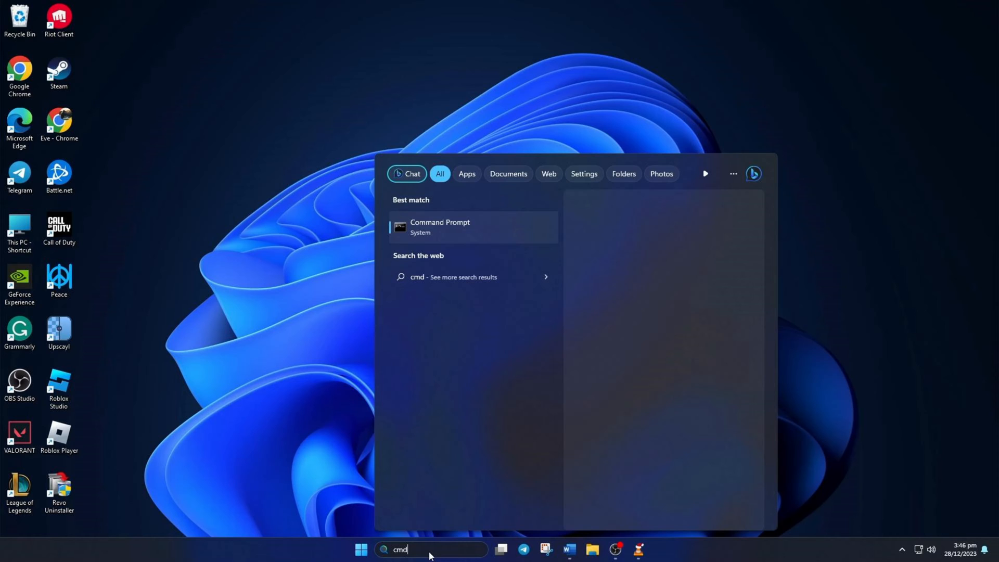
right_click(439, 227)
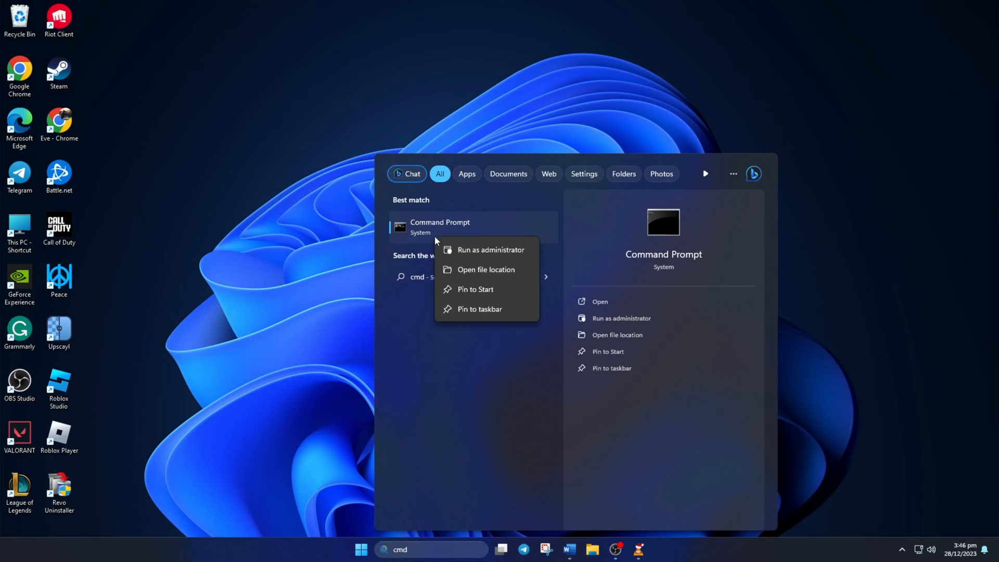
left_click(491, 249)
type("netsh winsock reset")
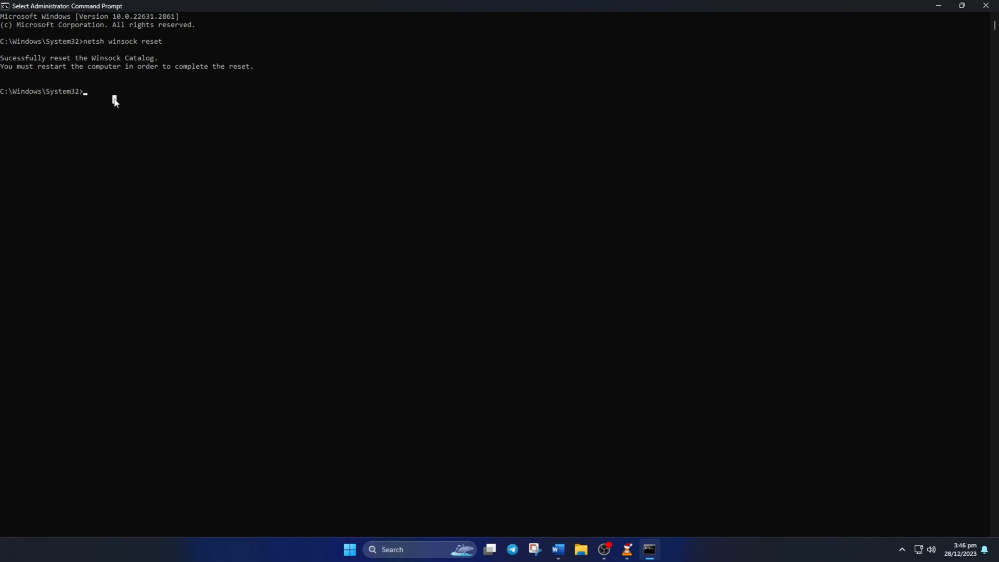
Step: Run ipconfig /flushdns to clear the DNS resolver cache
type("ipconfig /")
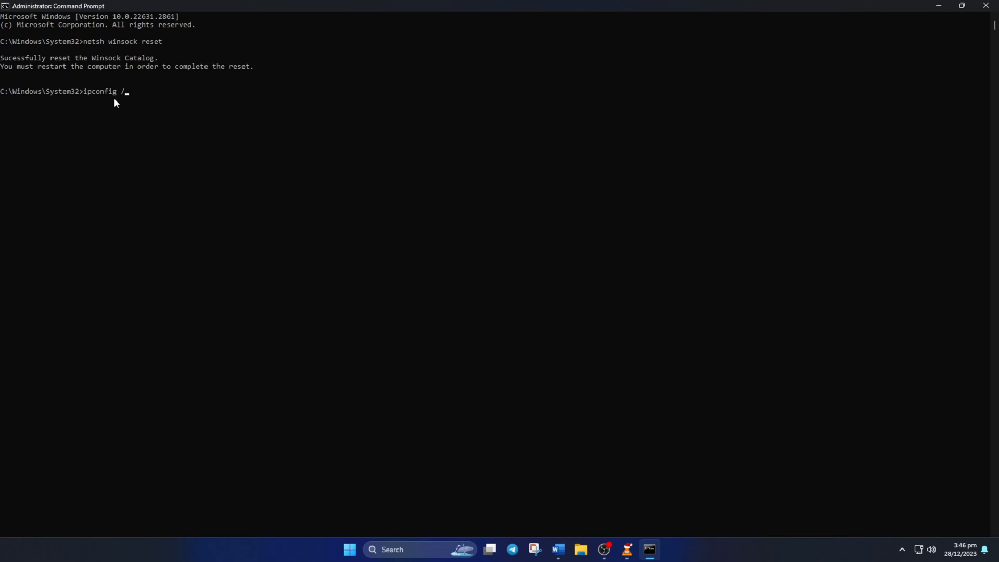
type("flushdns")
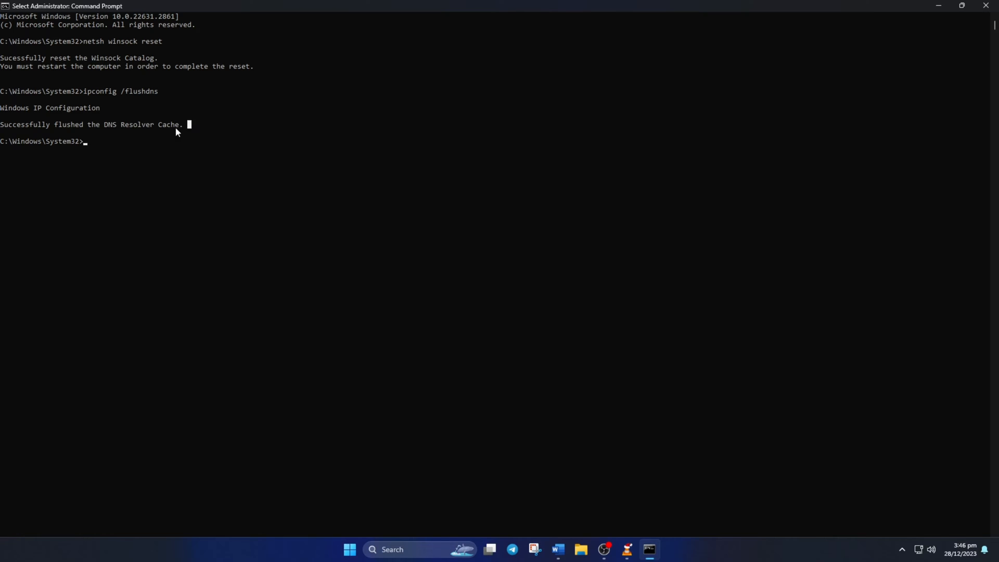
Step: Open the Start menu power options to restart the computer
left_click(628, 514)
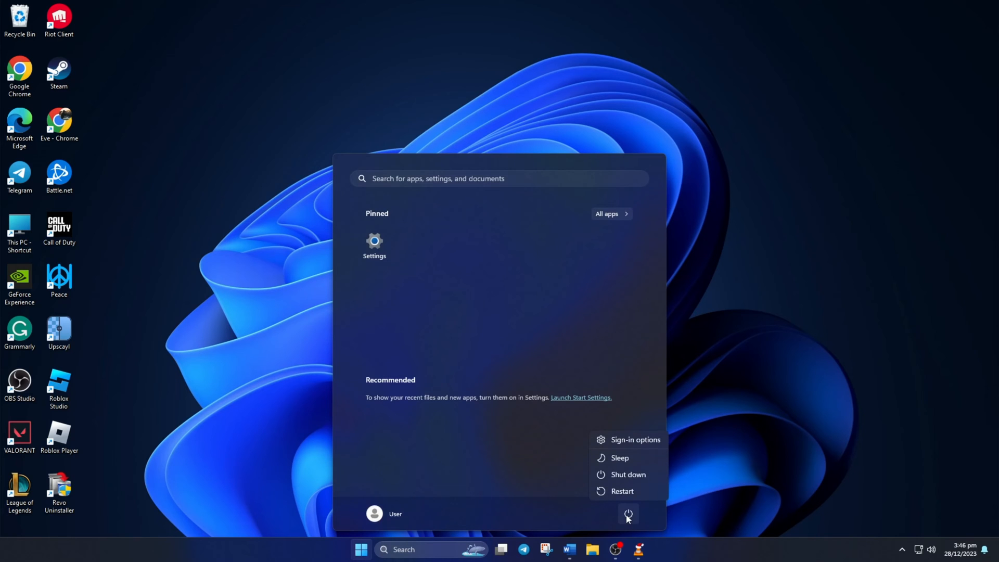
mouse_move(628, 497)
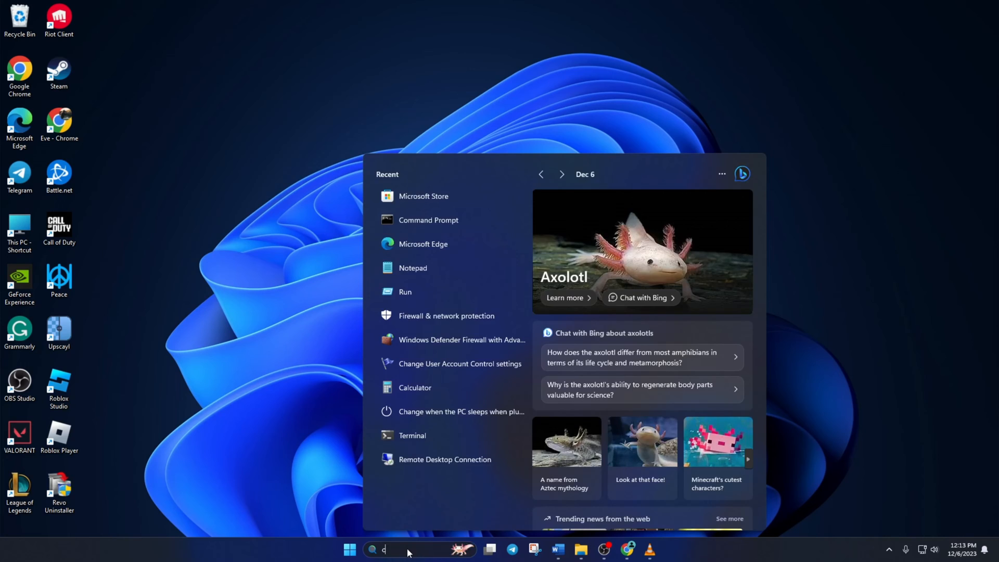
Step: Open Command Prompt and ping 1.1.1.1 and 8.8.8.8
type("md")
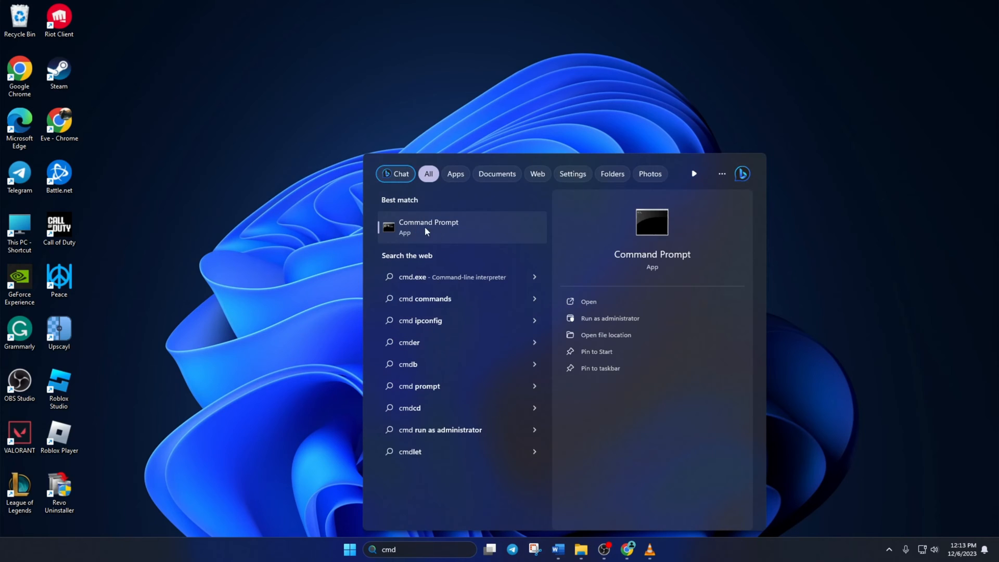
left_click(428, 226)
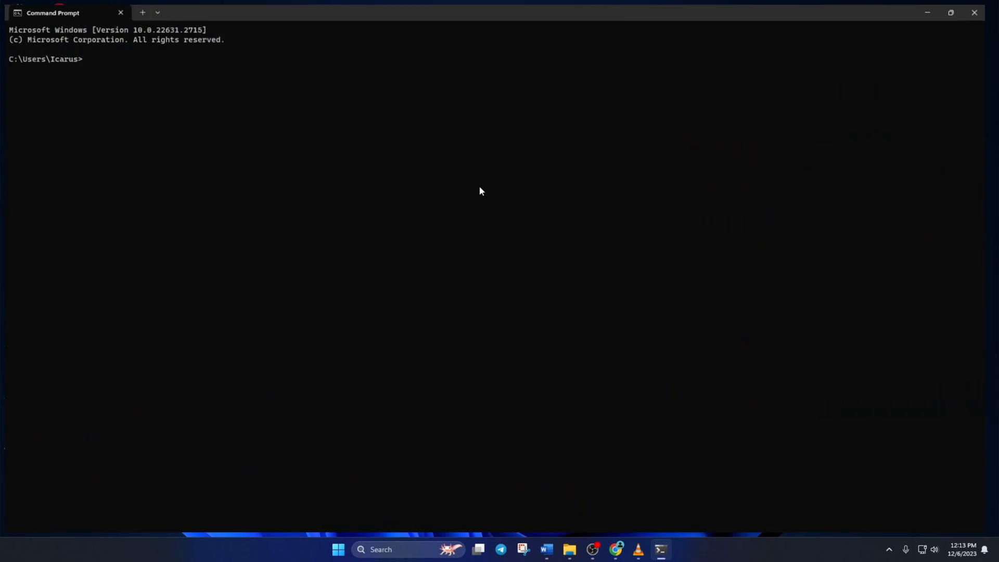
type("ping 1.1.1.1")
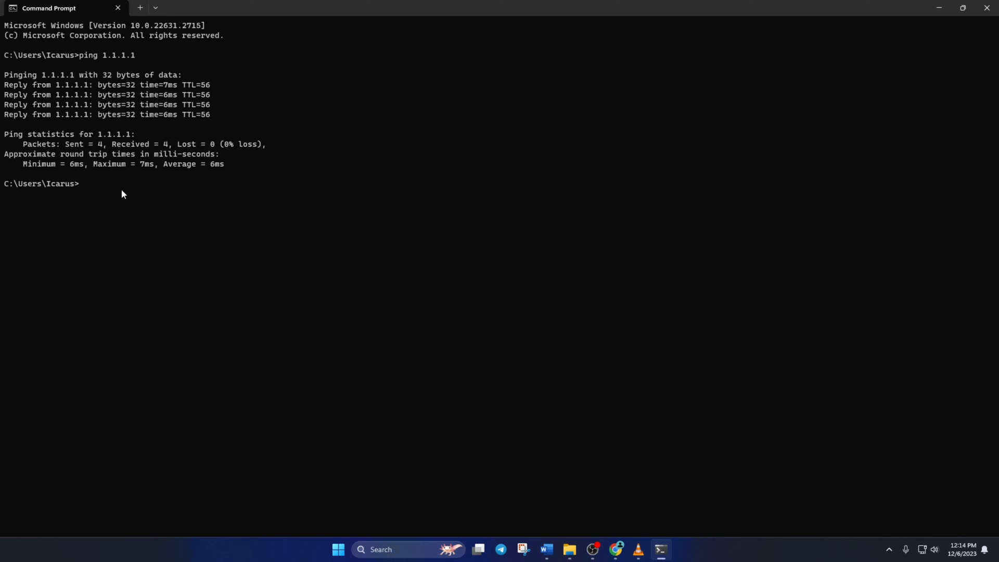
type("ping 8.8.8.8")
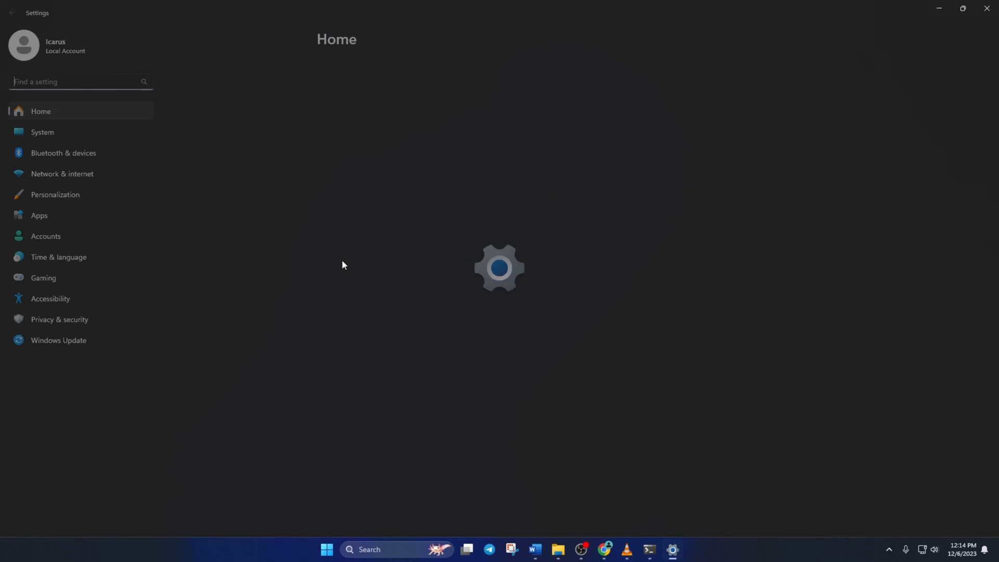
Step: Open the Ethernet connection's properties under Network & internet
left_click(62, 174)
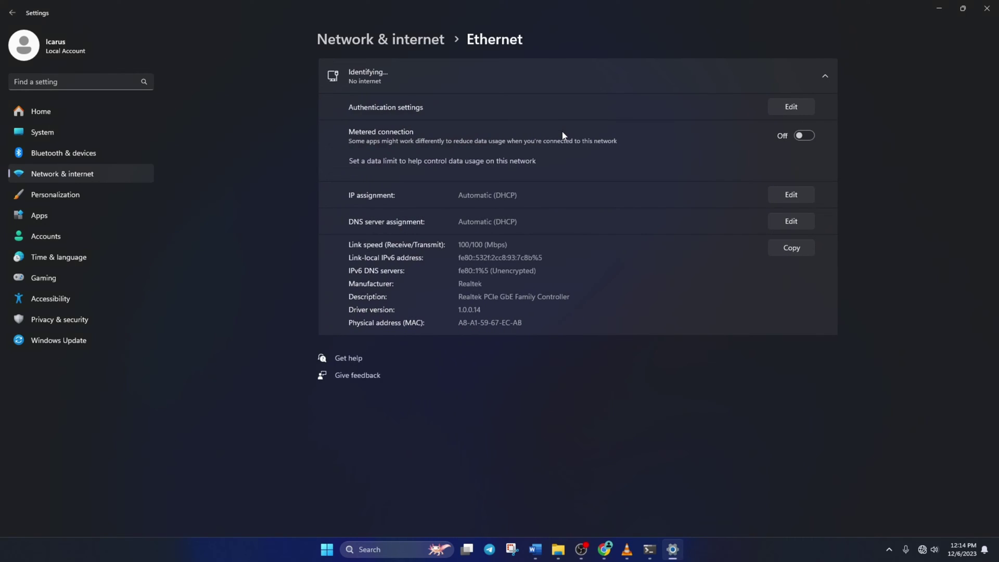
mouse_move(788, 222)
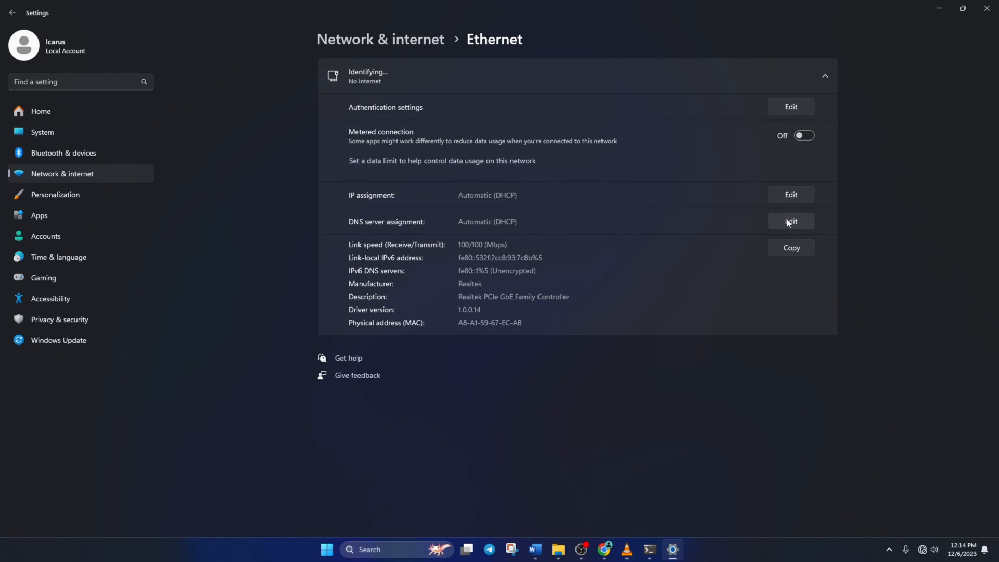
Step: Switch Ethernet DNS to Manual with 8.8.8.8 and 8.8.4.4, then save
left_click(790, 221)
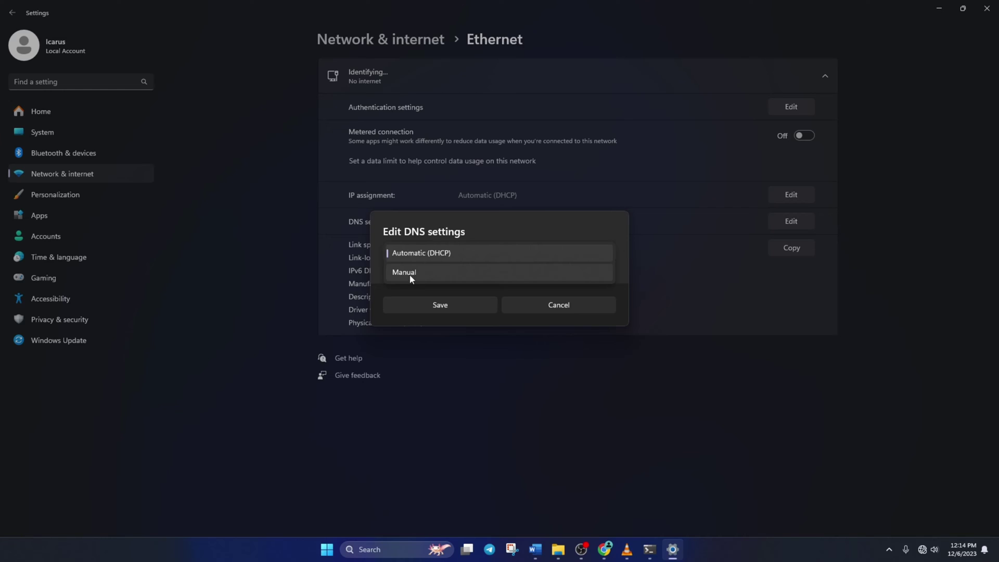
left_click(404, 272)
type("1.1.1.")
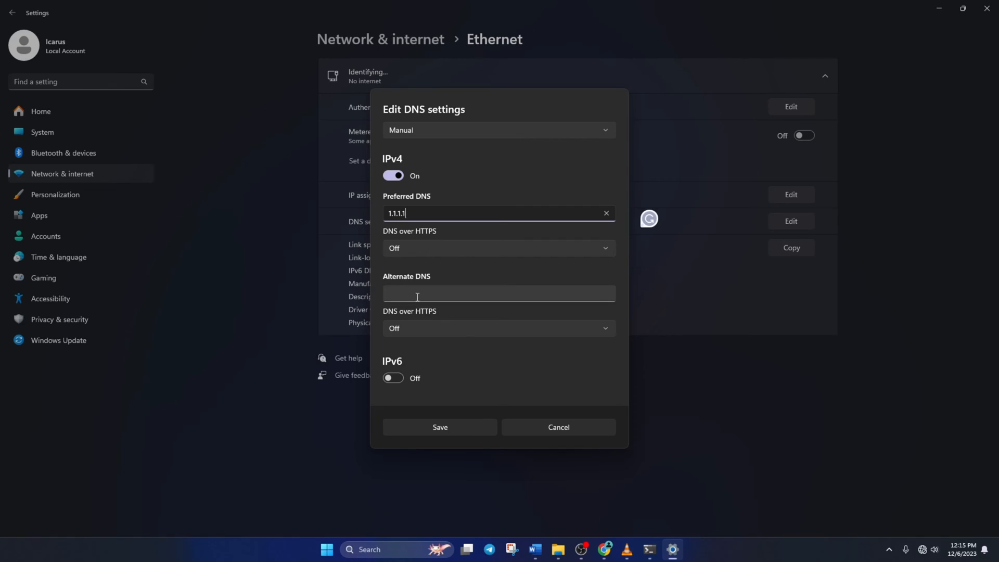
type("1.")
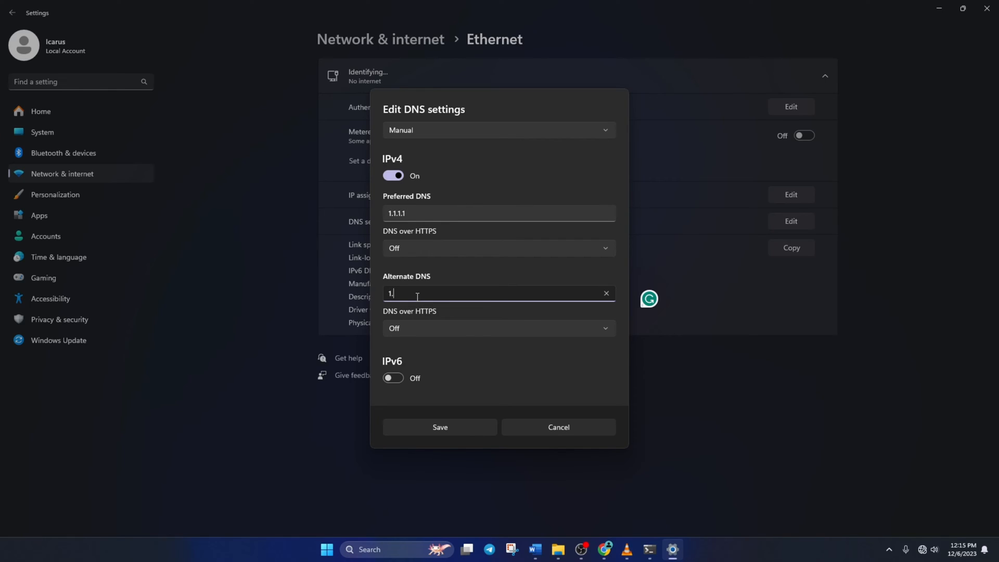
type(".0.0.1")
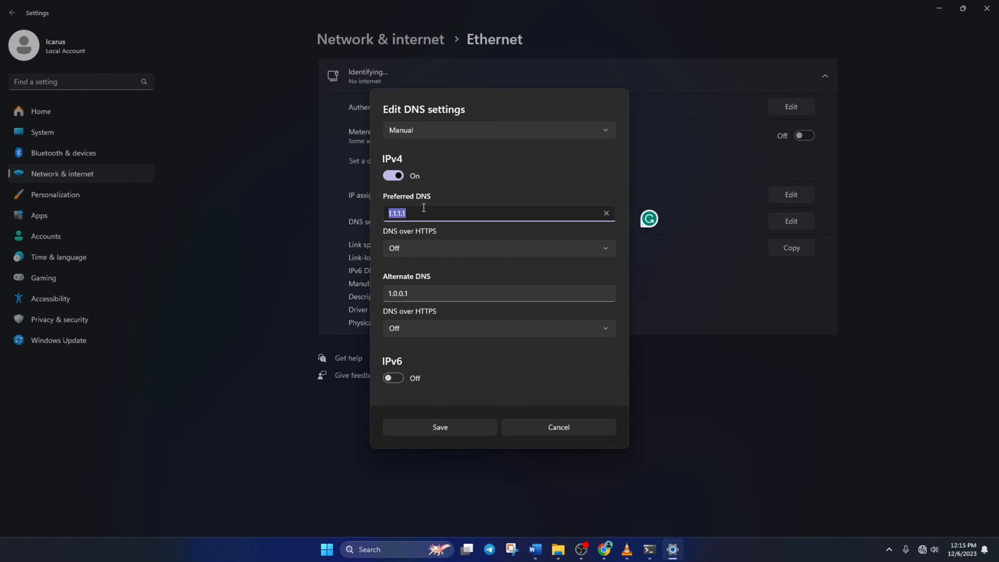
type("8.8.8.8")
left_click(499, 293)
type("8.8.4.4")
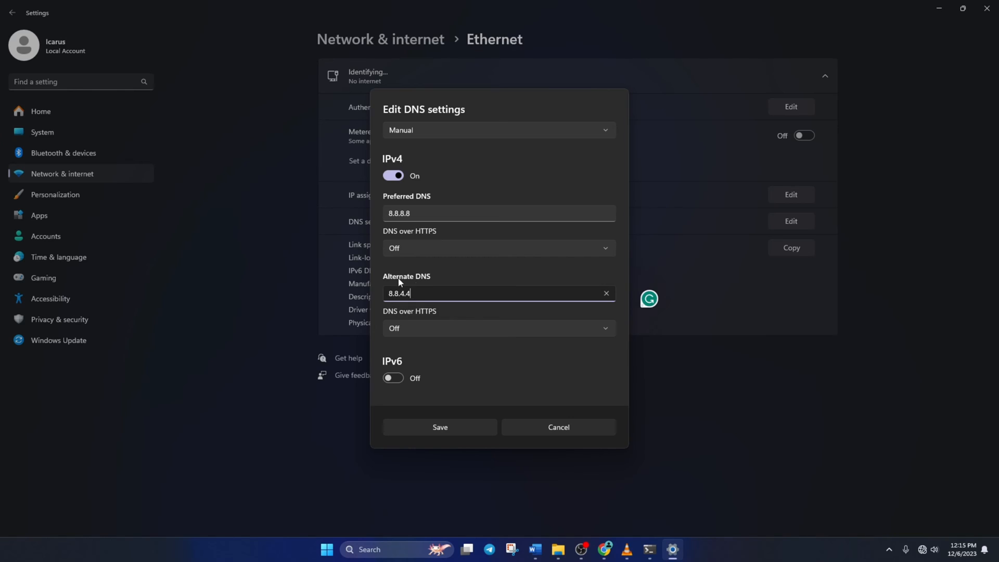
left_click(439, 427)
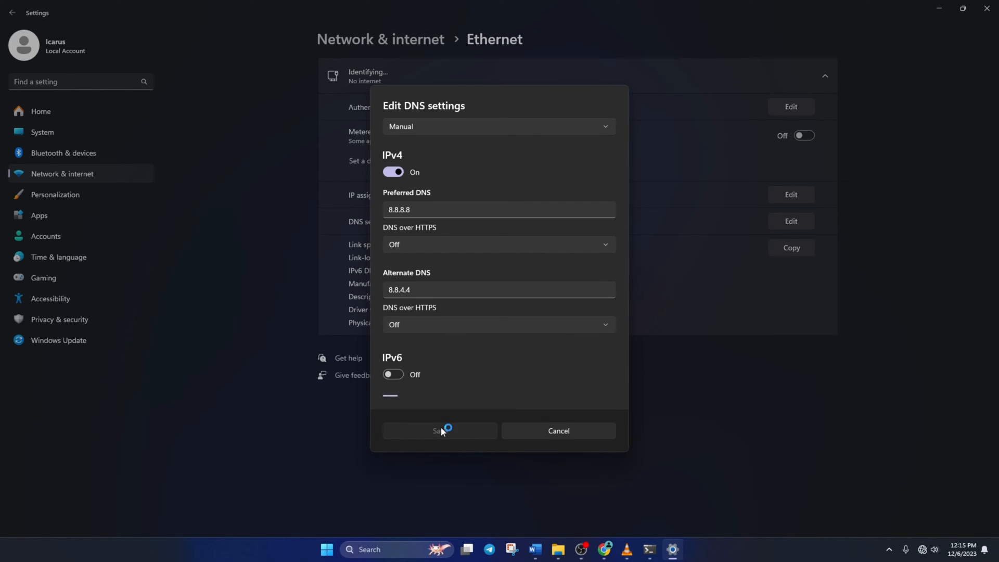
left_click(440, 431)
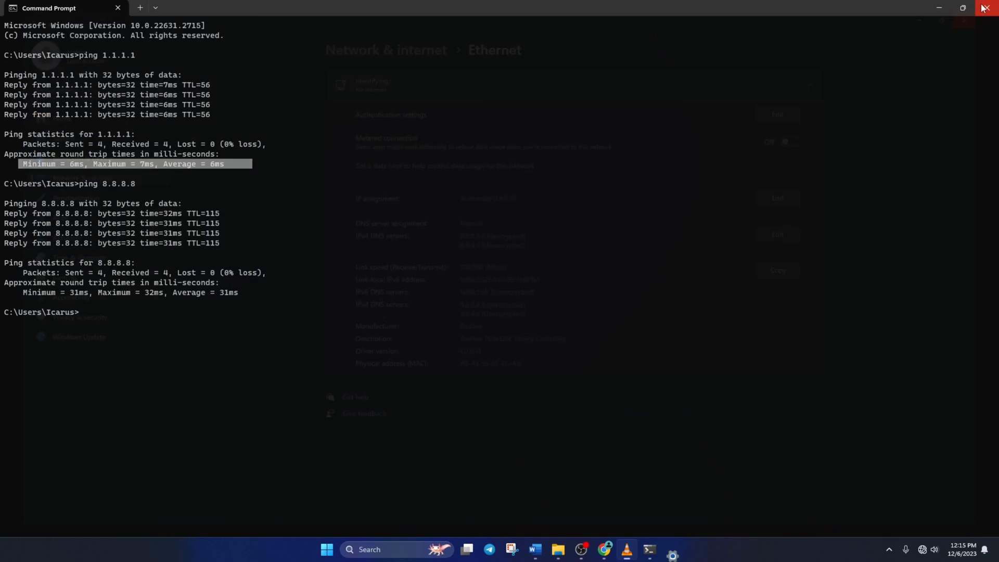
Step: Close Command Prompt and launch Google Chrome
left_click(986, 8)
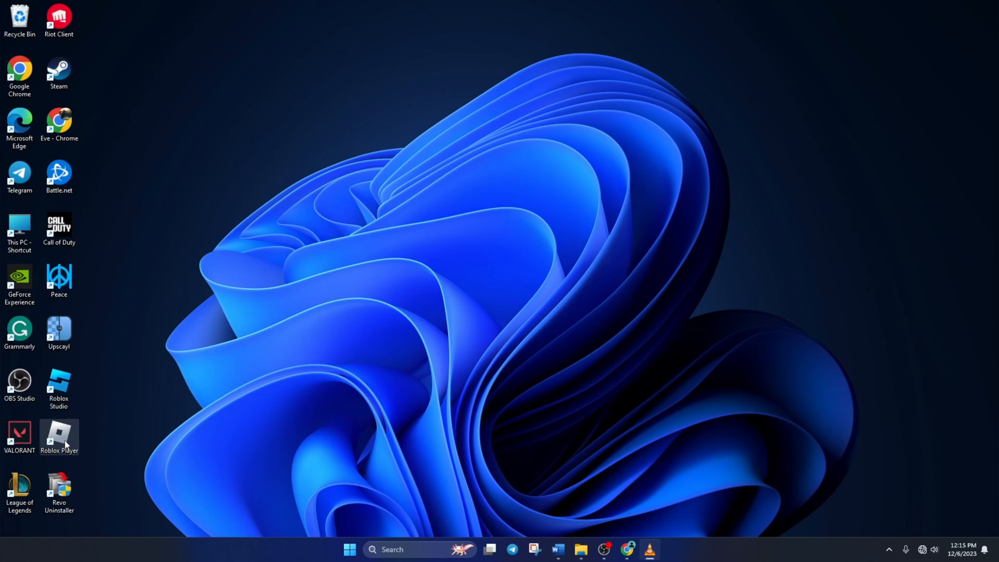
mouse_move(60, 438)
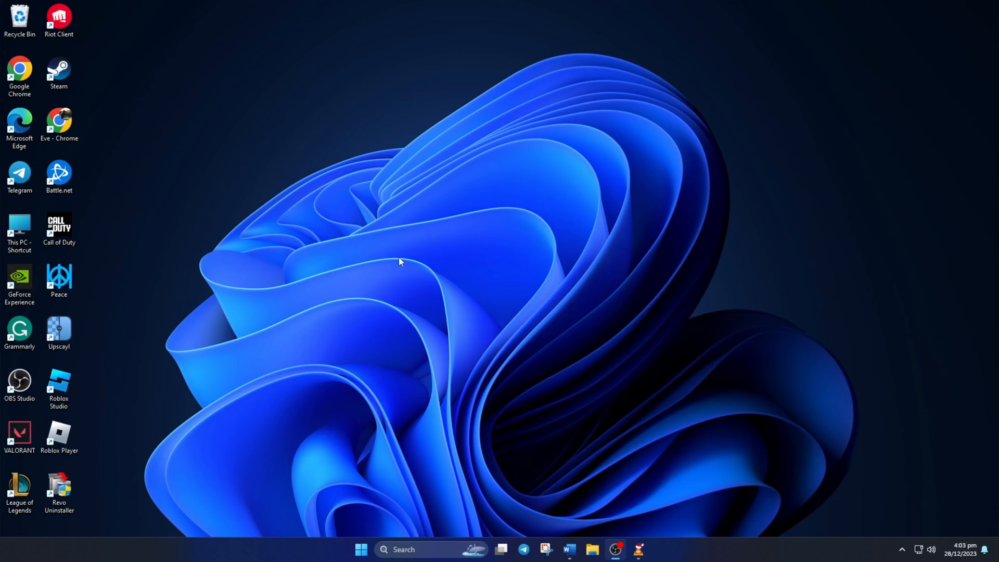
left_click(614, 551)
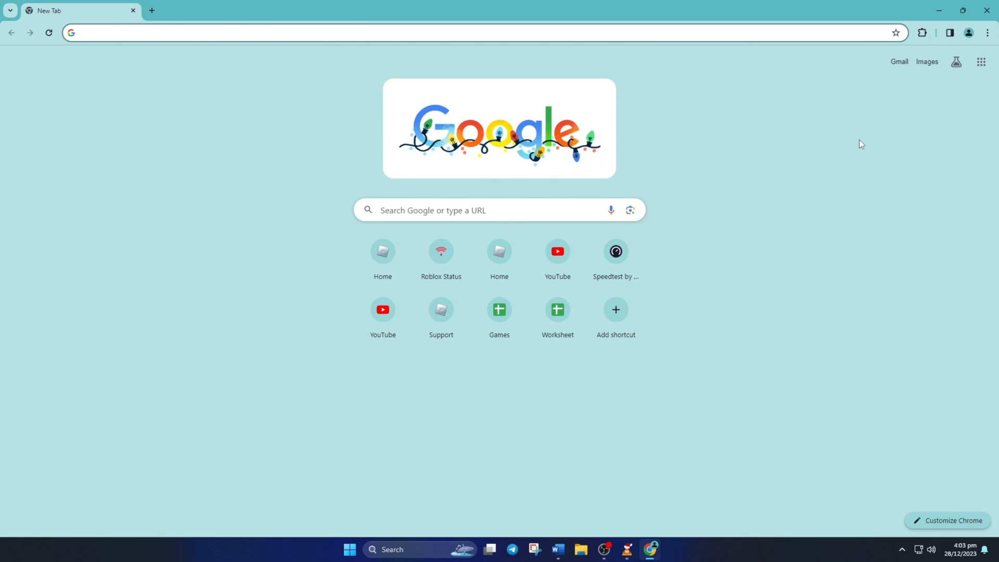
Step: Go through Chrome Settings, Privacy and security, and Site settings to All sites data
left_click(987, 33)
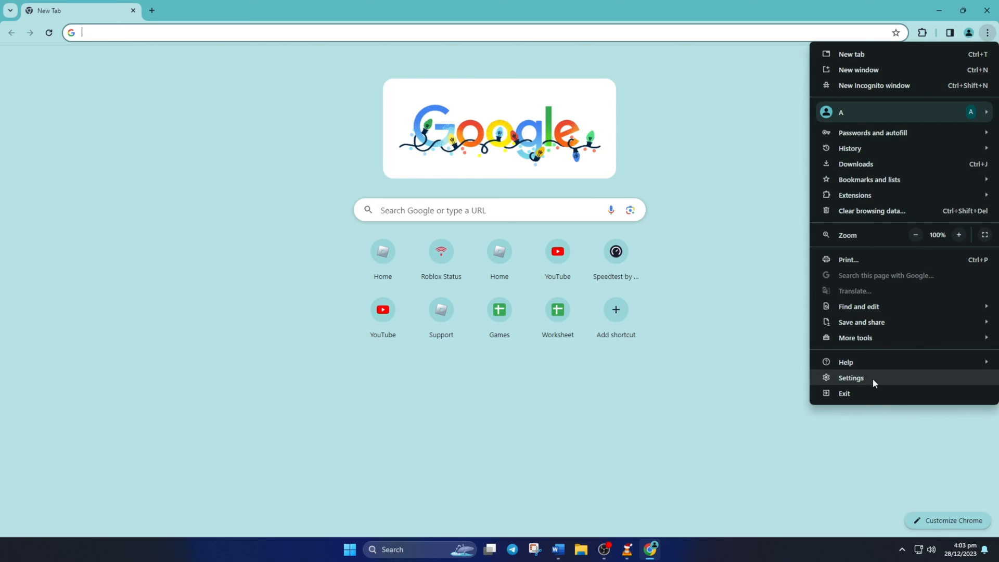
left_click(850, 378)
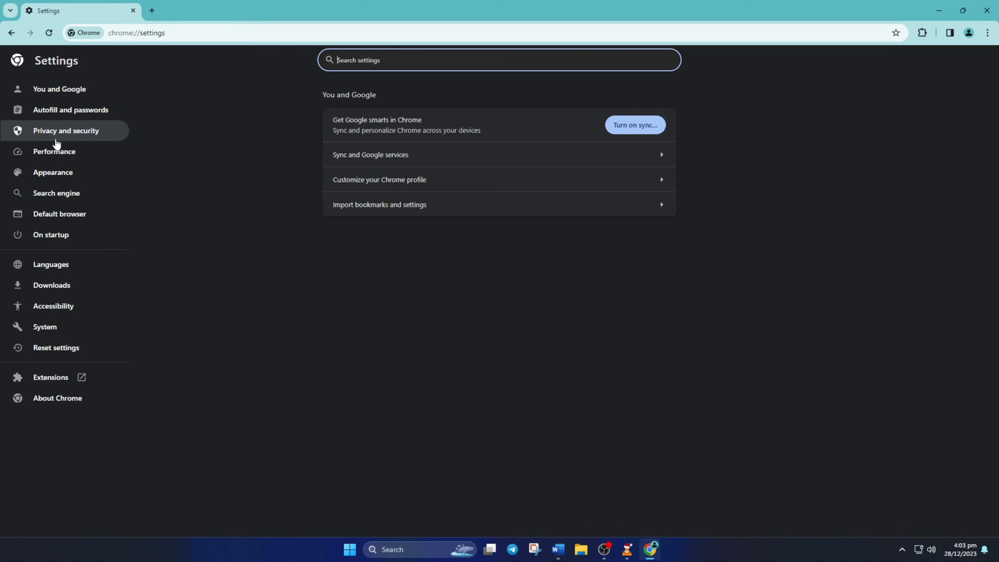
left_click(64, 130)
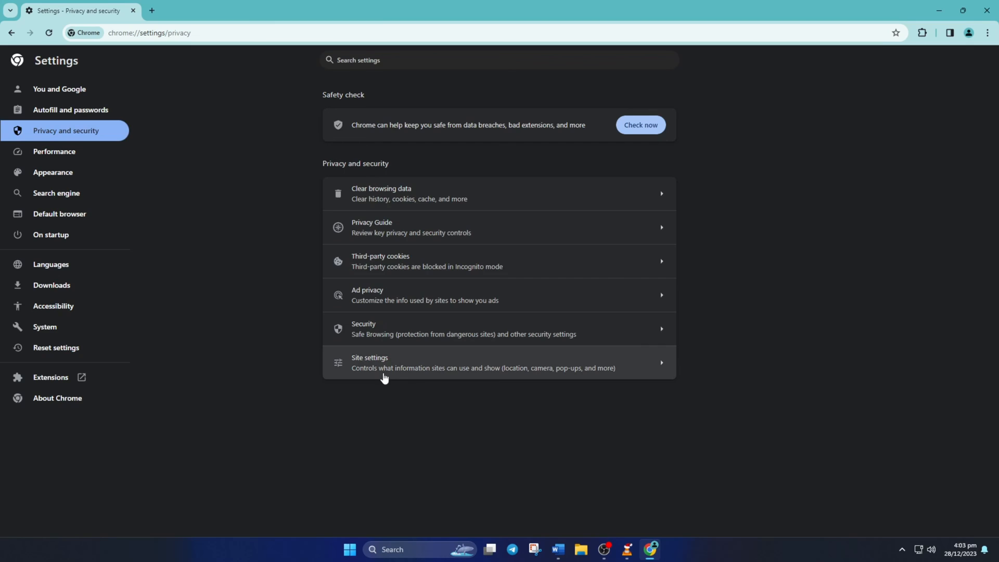
left_click(384, 362)
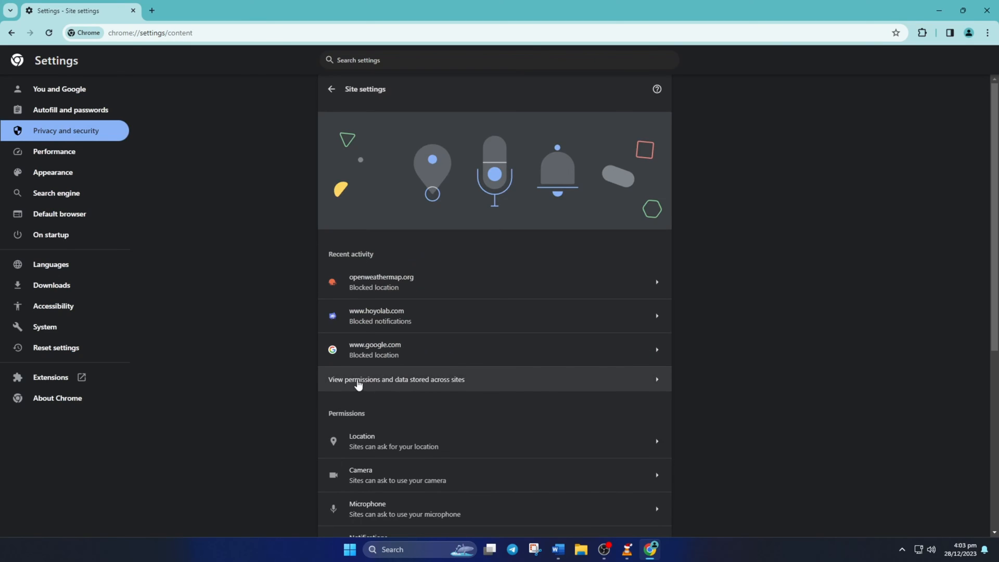
left_click(396, 379)
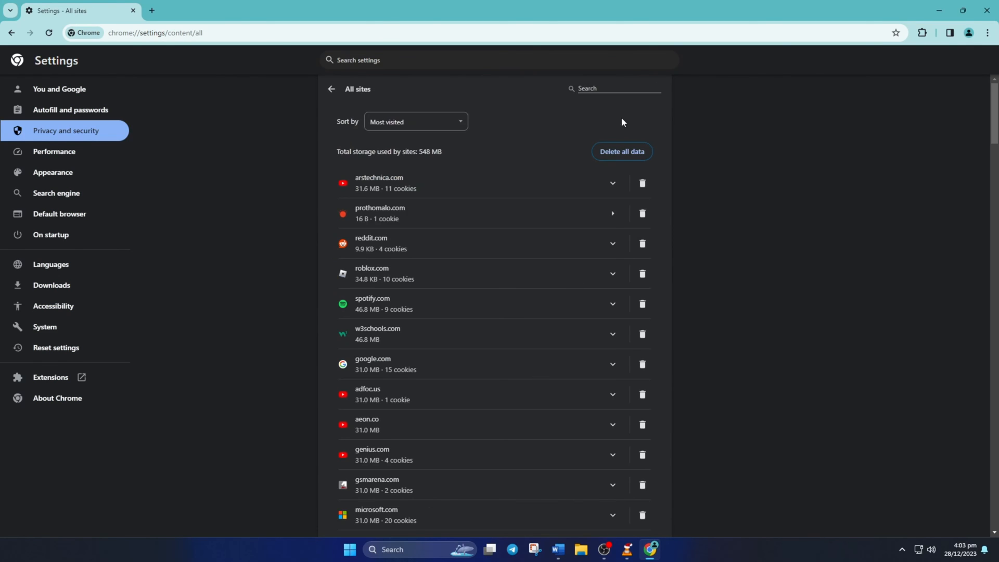
Step: Find roblox.com in All sites, delete its data, and log back in to Roblox
left_click(615, 89)
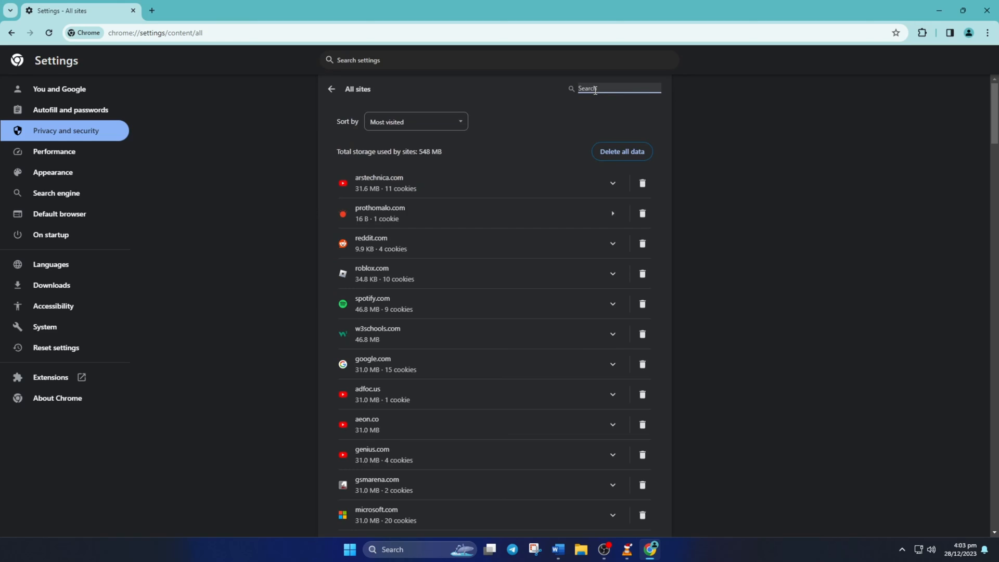
type("roblox.com")
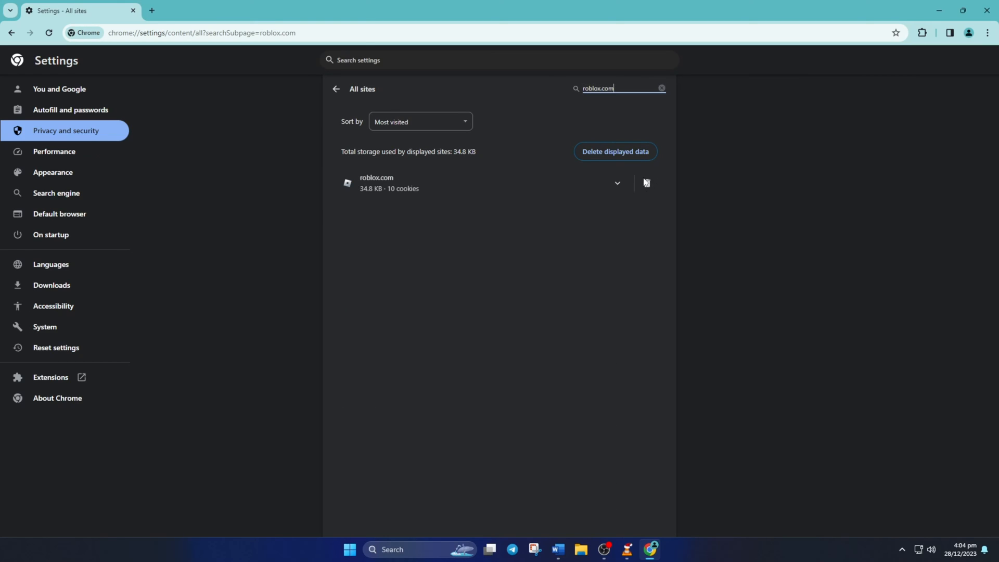
left_click(647, 182)
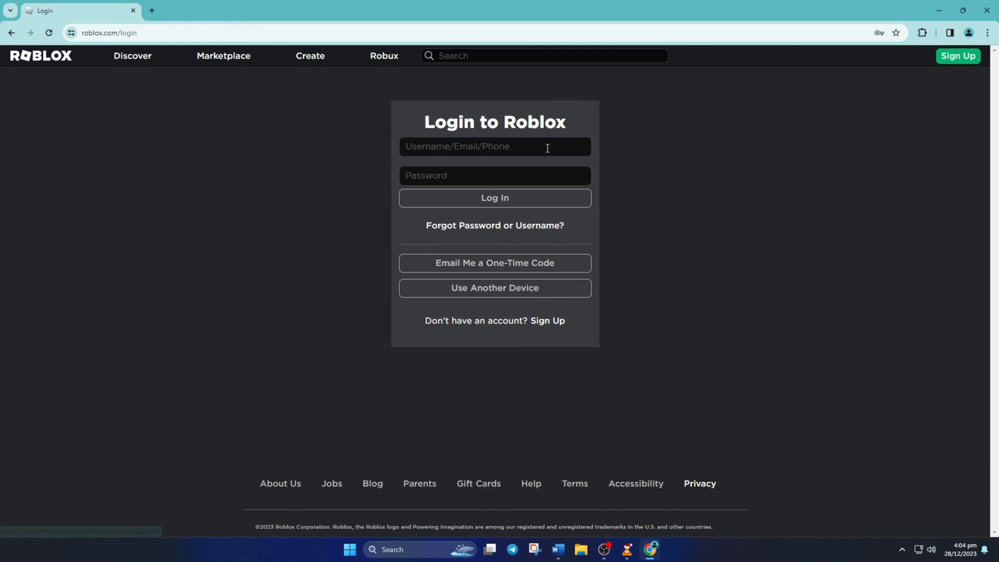
left_click(495, 198)
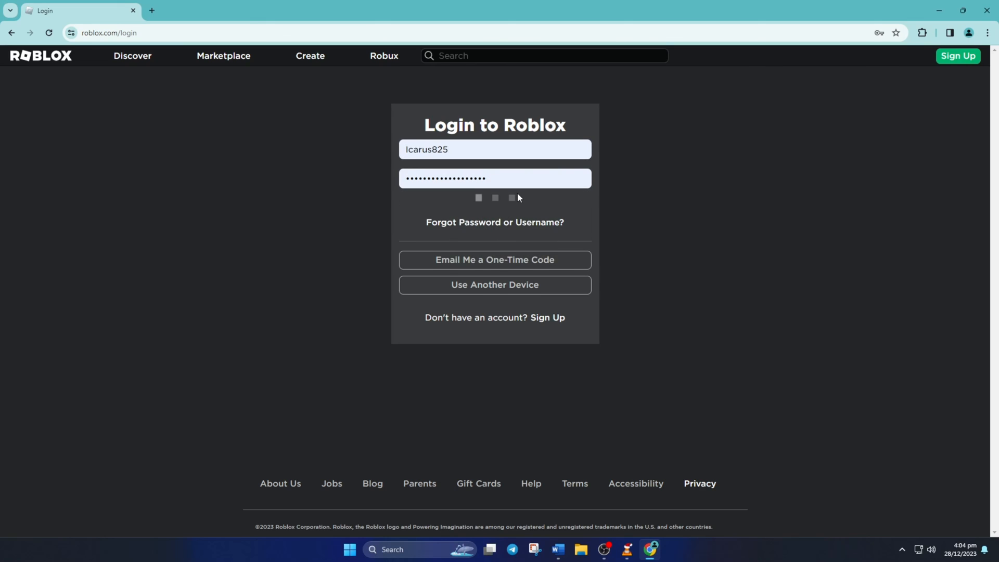